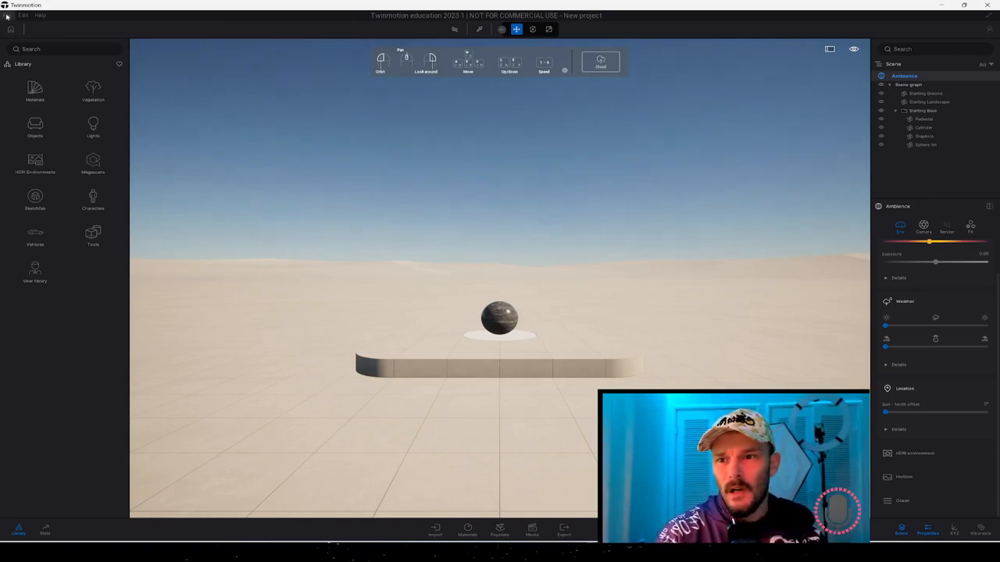
# Start an Import from the File menu to bring up the import window
pyautogui.click(7, 16)
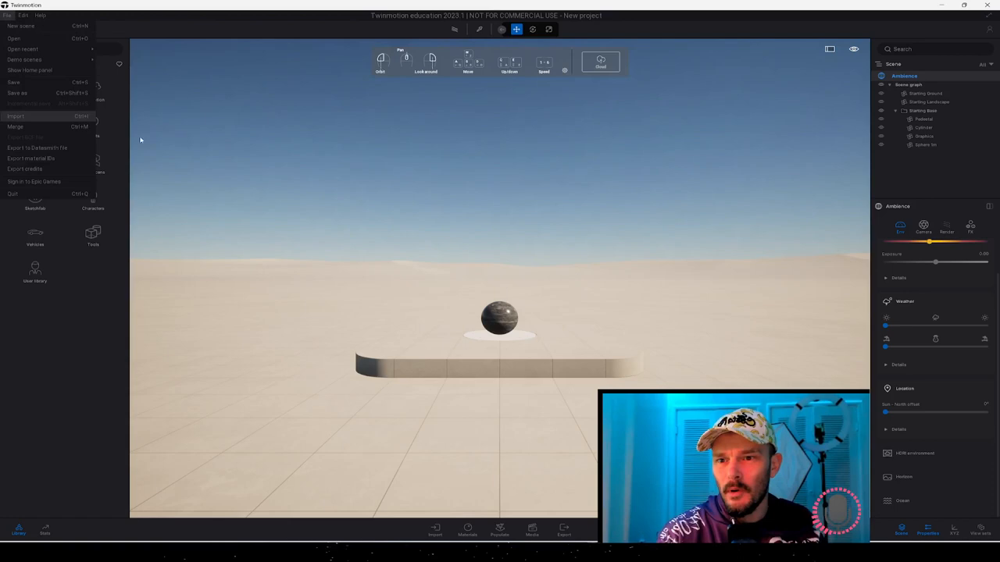
pyautogui.click(15, 115)
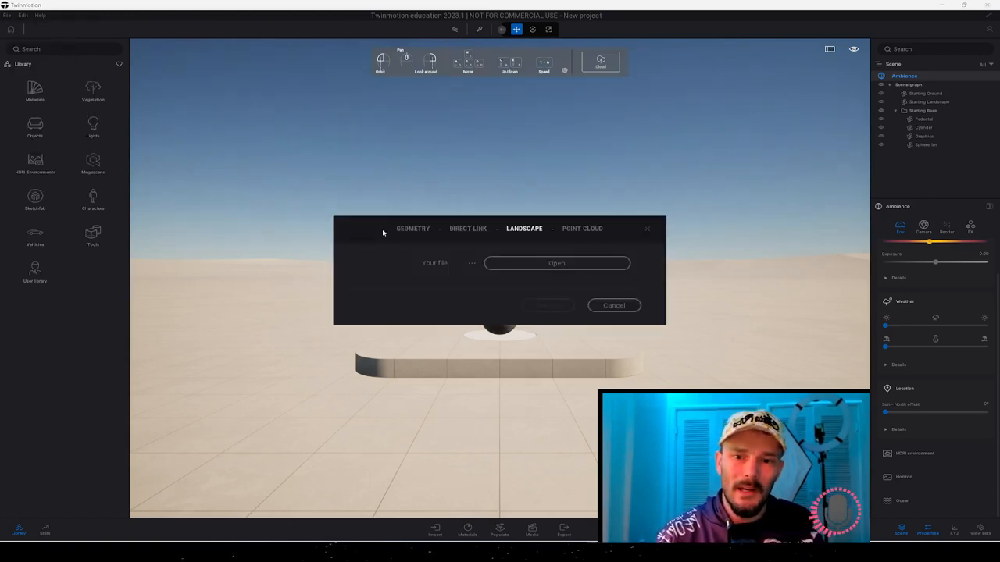
pyautogui.moveTo(524, 207)
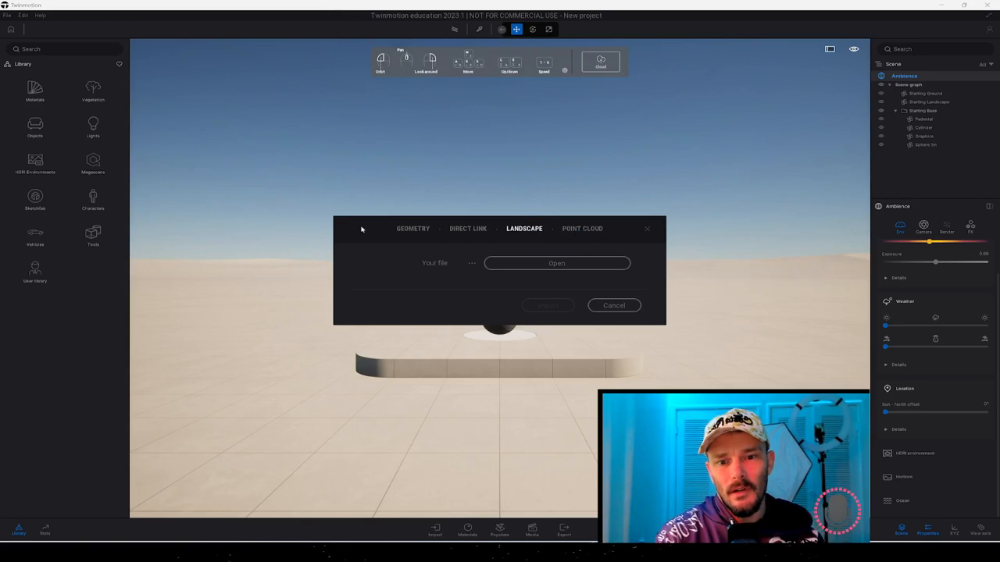
pyautogui.moveTo(525, 228)
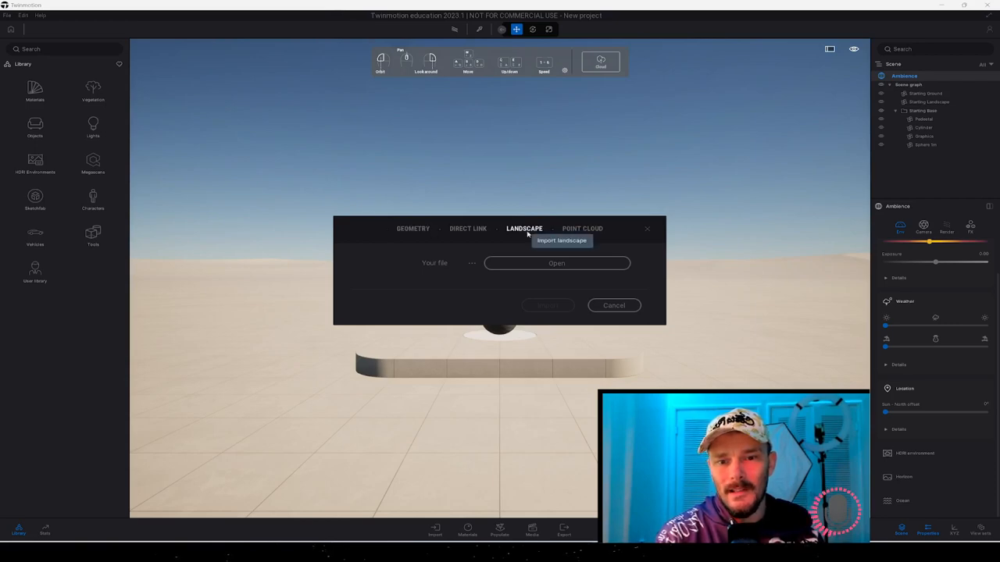
# Browse for the heightmap file and go into the Crystal Creek Projects folder
pyautogui.click(556, 262)
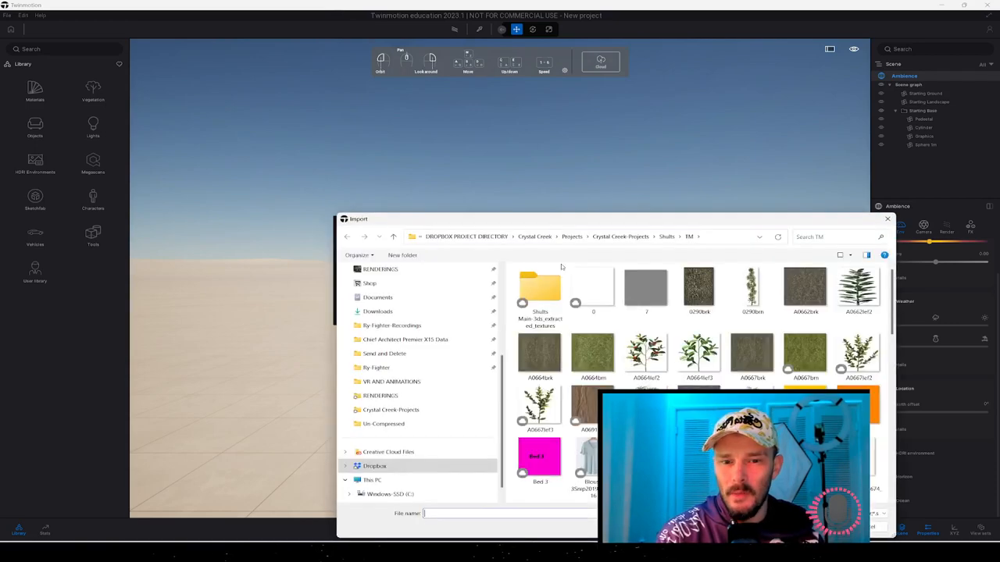
pyautogui.click(620, 234)
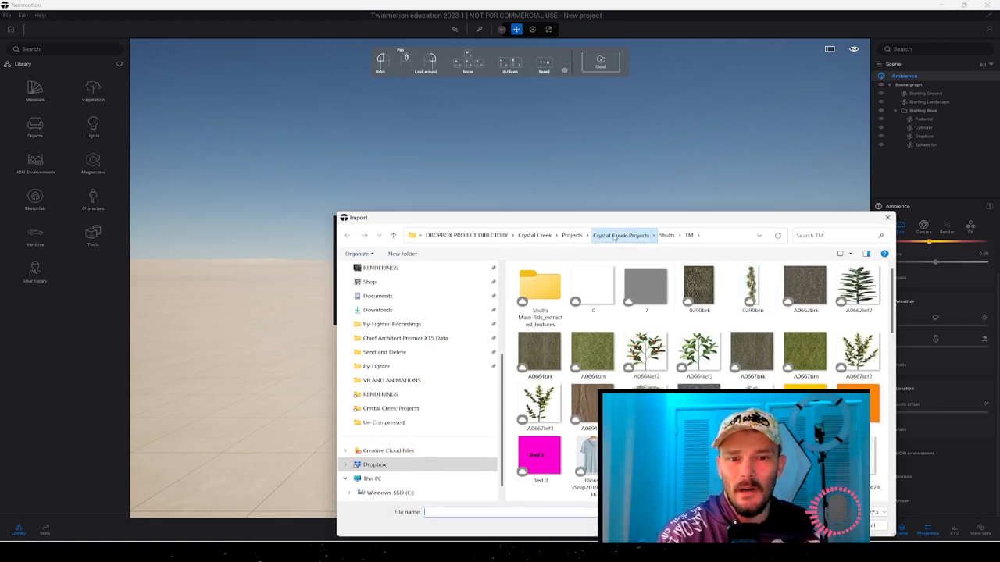
pyautogui.click(621, 235)
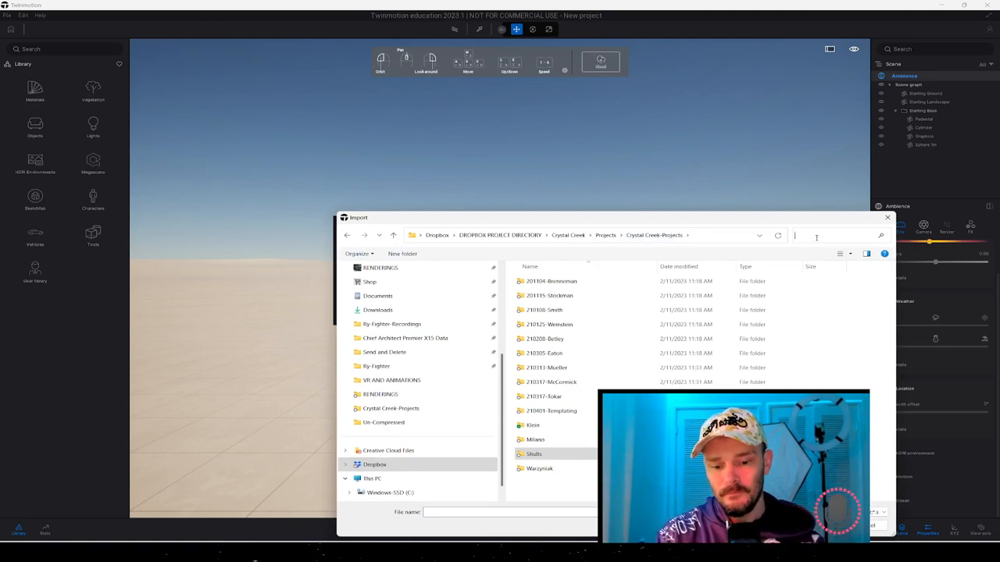
# Search 'terrain', pick the Lodge Trail Circle terrain map PNG and preview it in Photos
pyautogui.write('terrain')
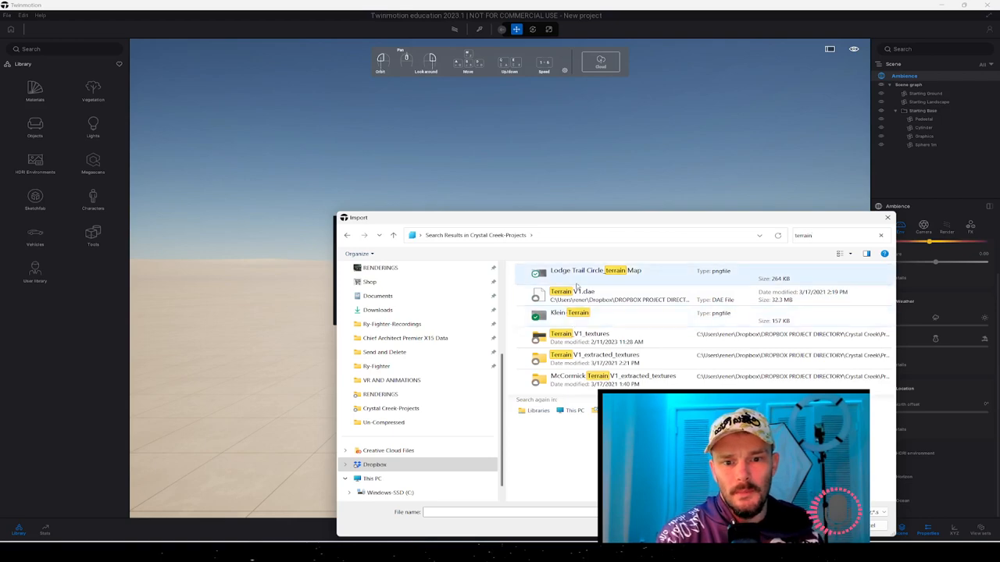
pyautogui.click(597, 272)
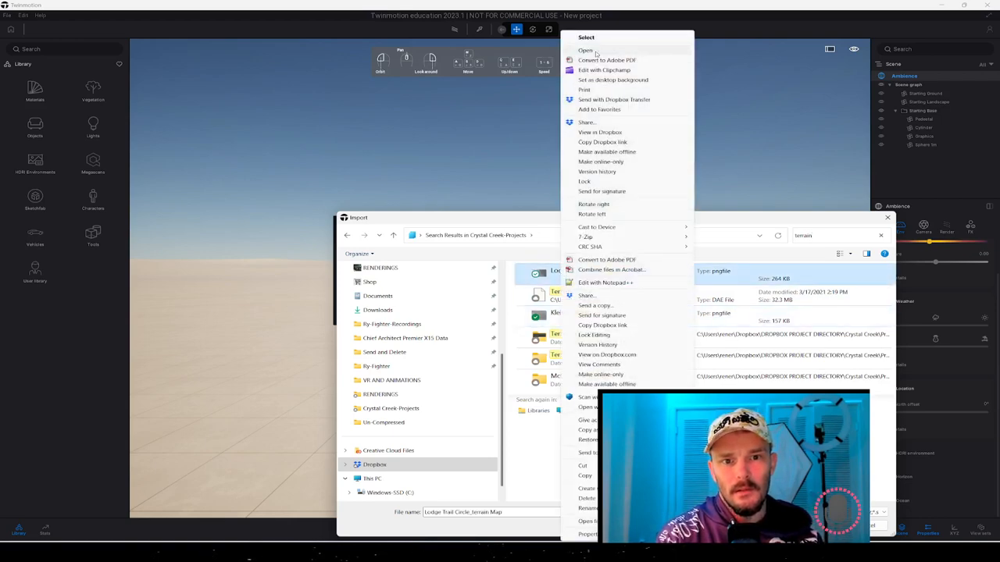
pyautogui.click(584, 50)
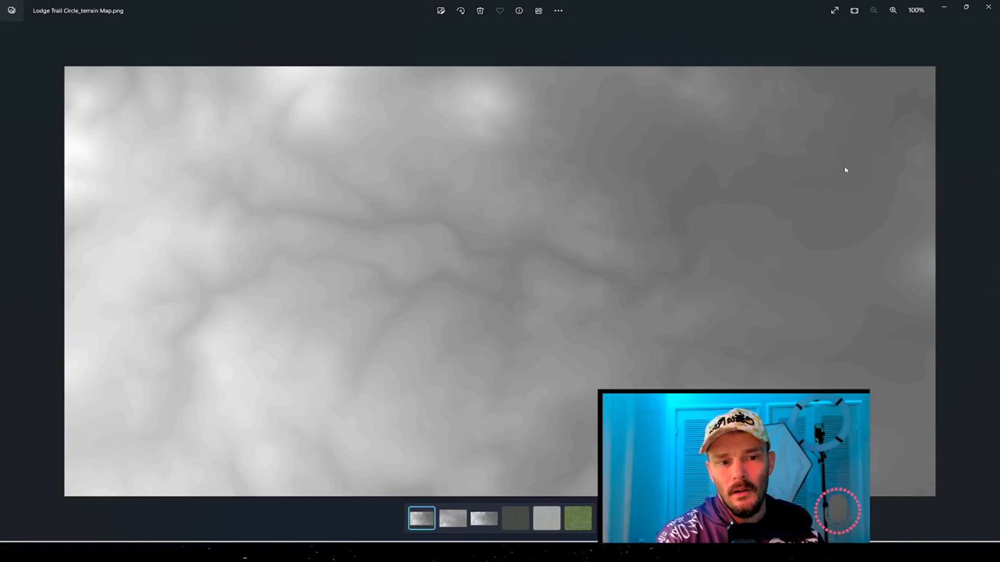
pyautogui.moveTo(819, 211)
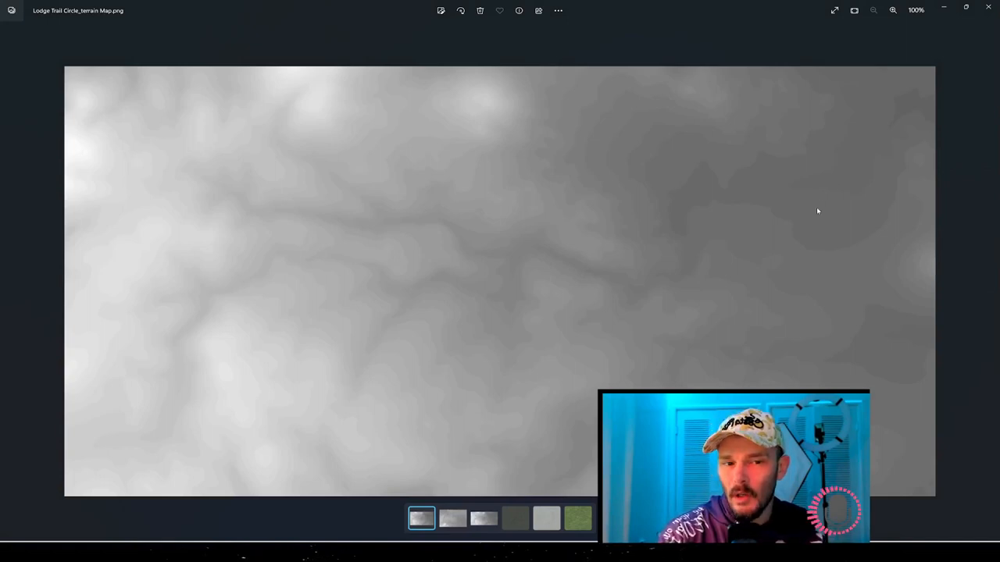
pyautogui.moveTo(349, 122)
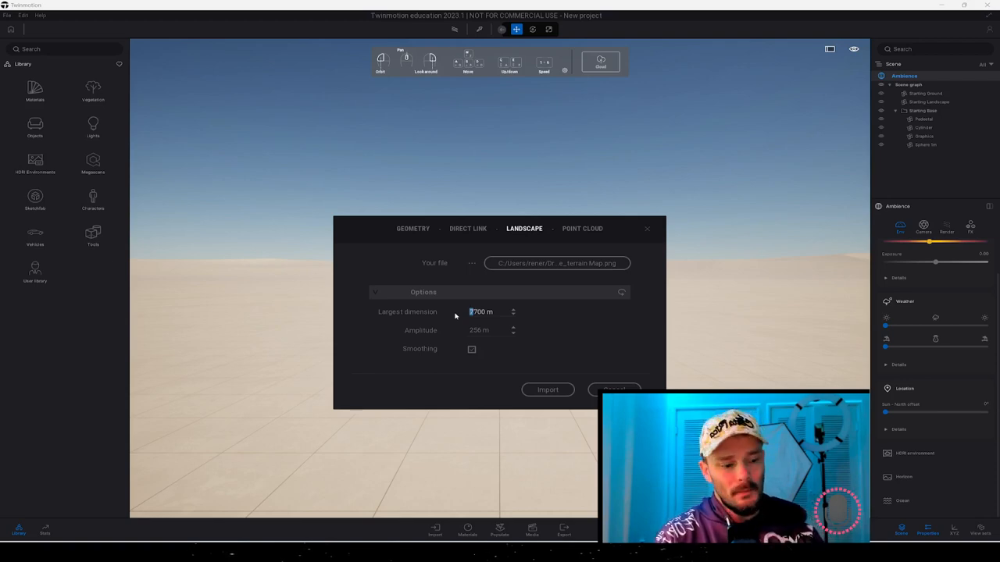
pyautogui.moveTo(469, 315)
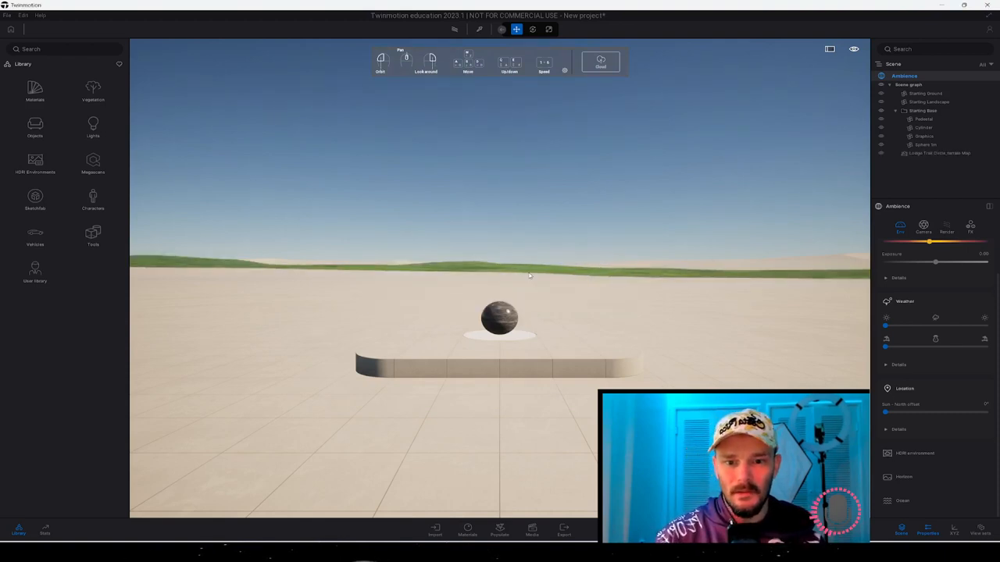
# Select the Starting Ground object in the Scene graph
pyautogui.click(925, 93)
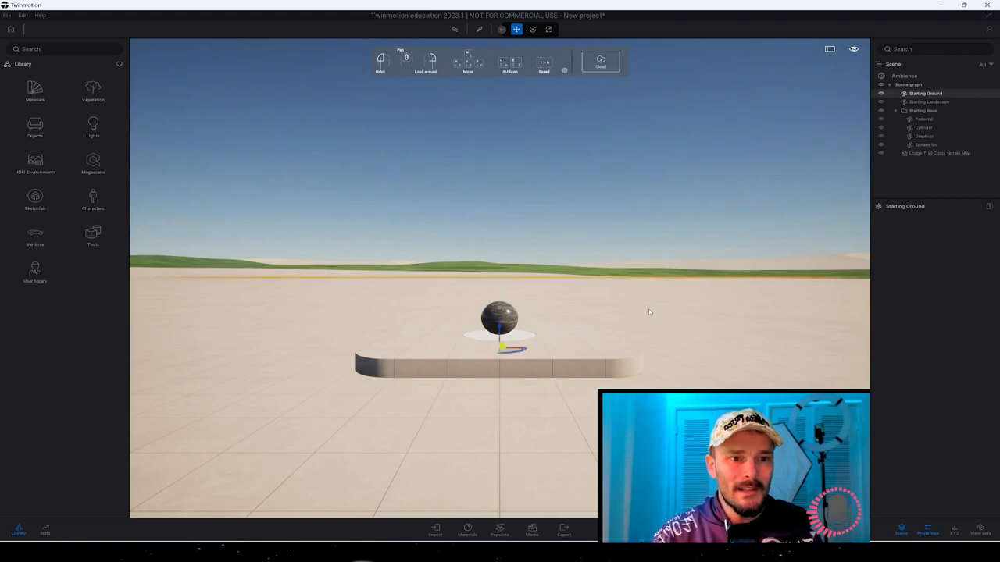